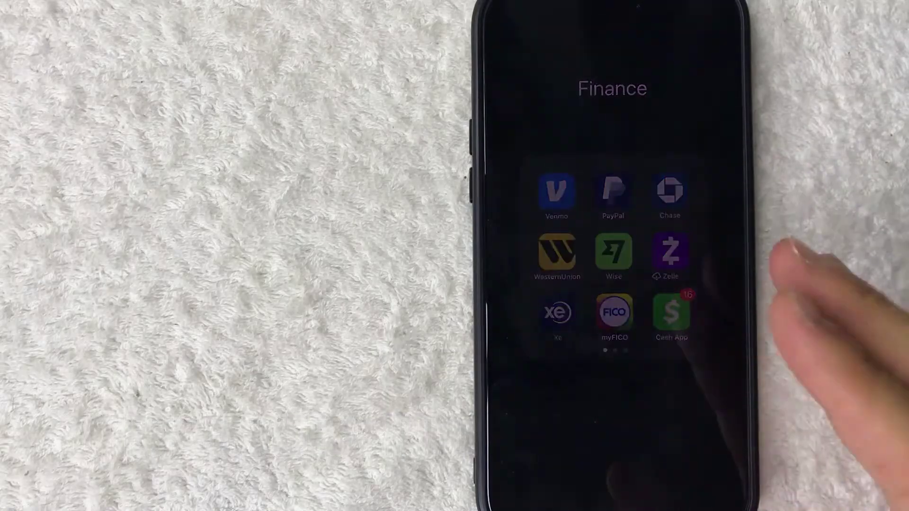
# Launch Cash App from the Finance folder to reach the Visa card page and its settings
pyautogui.click(672, 313)
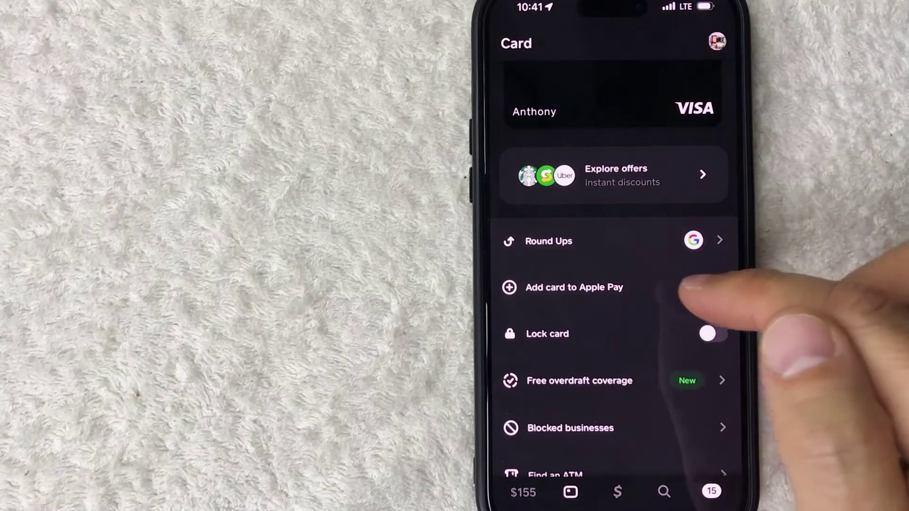
# Begin adding the Cash Card to Apple Pay and continue past the name and card number review
pyautogui.click(575, 287)
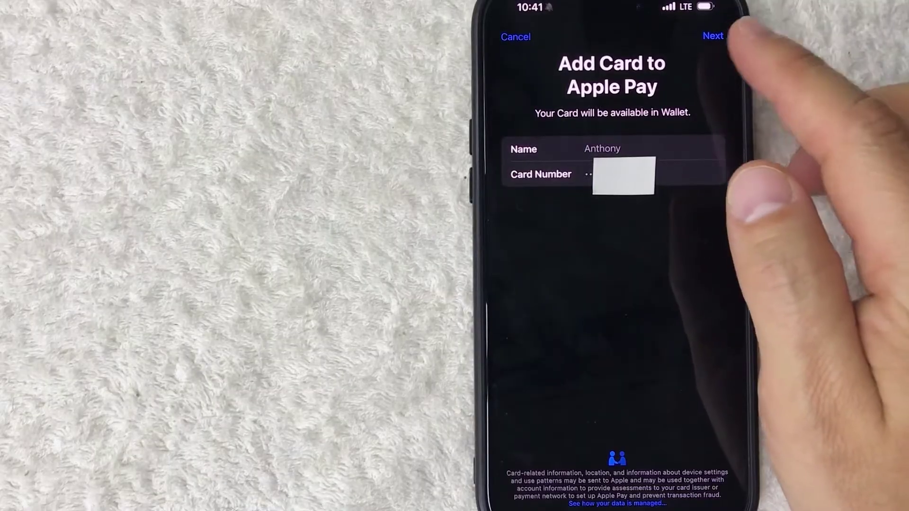
pyautogui.click(711, 36)
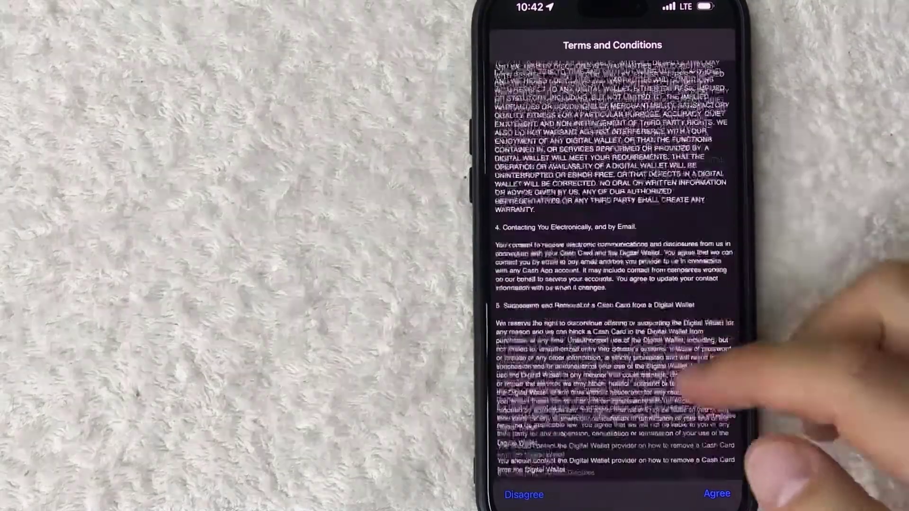
# Agree to the Terms and Conditions and set the Cash App card as the default Apple Pay card
pyautogui.scroll(-3)
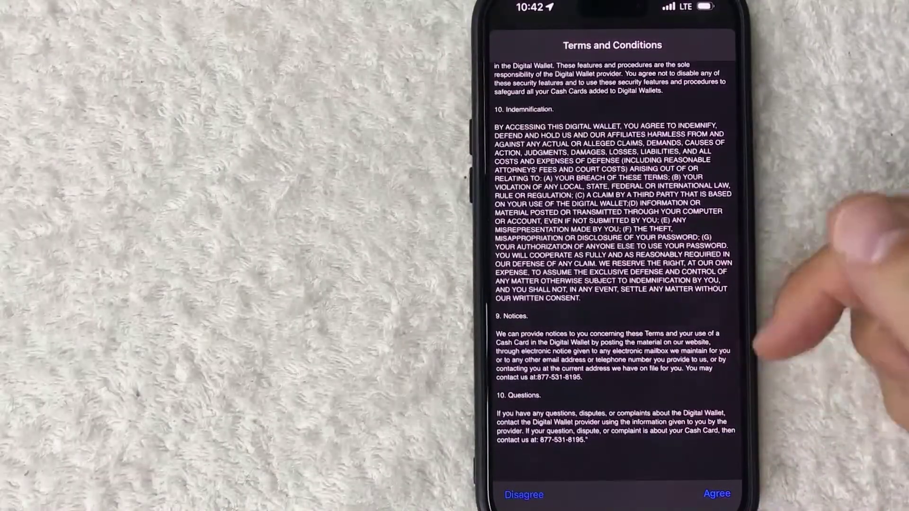
pyautogui.click(717, 493)
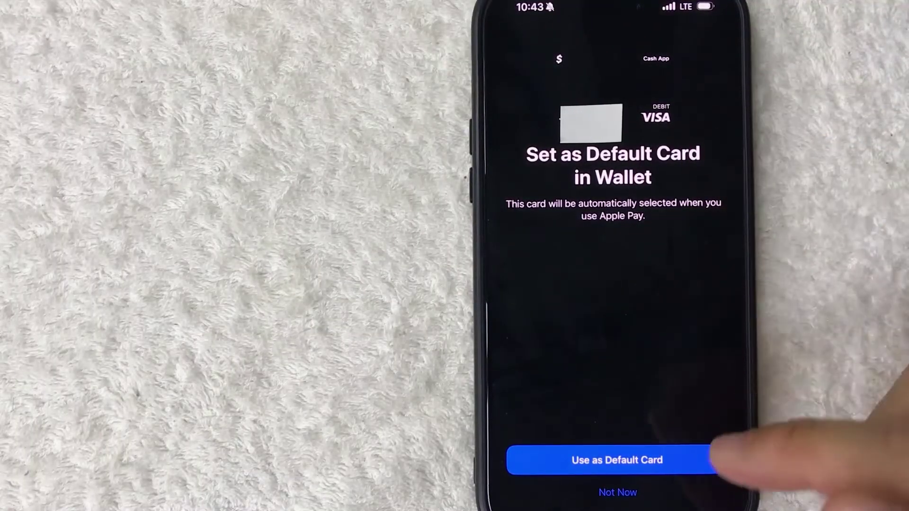
pyautogui.click(618, 459)
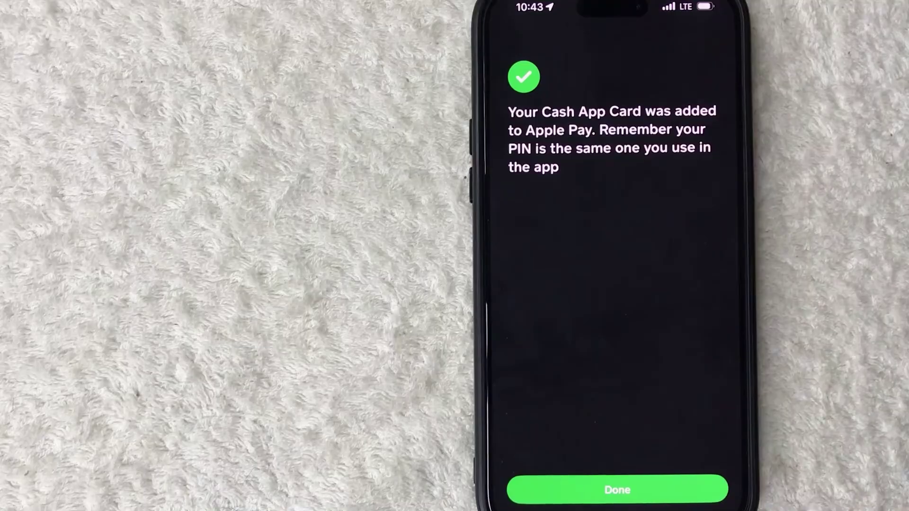